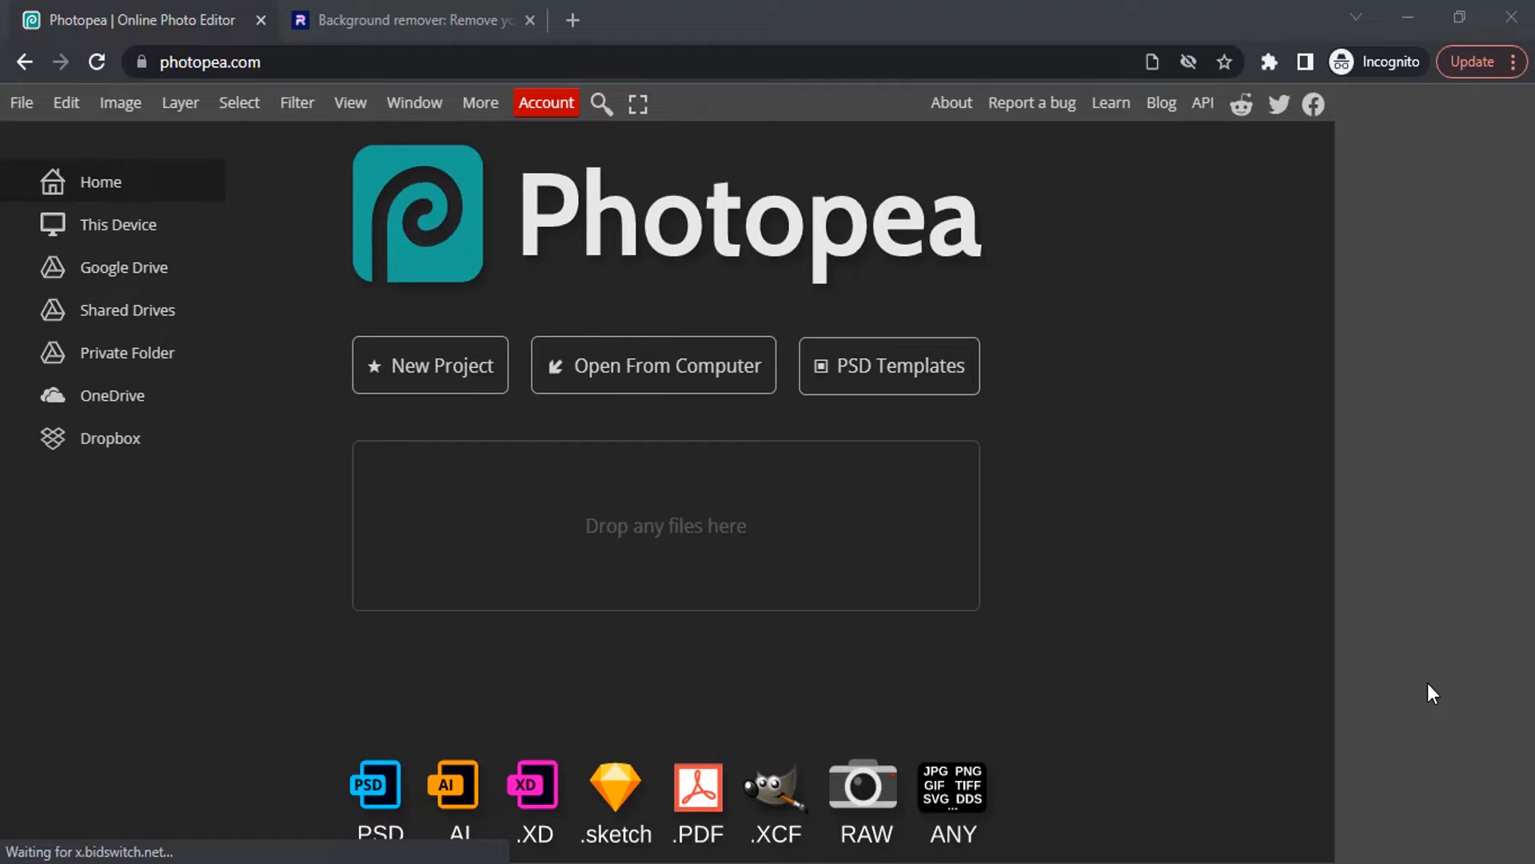
Load the bearded man's photo from the computer as a single background layer.
click(652, 364)
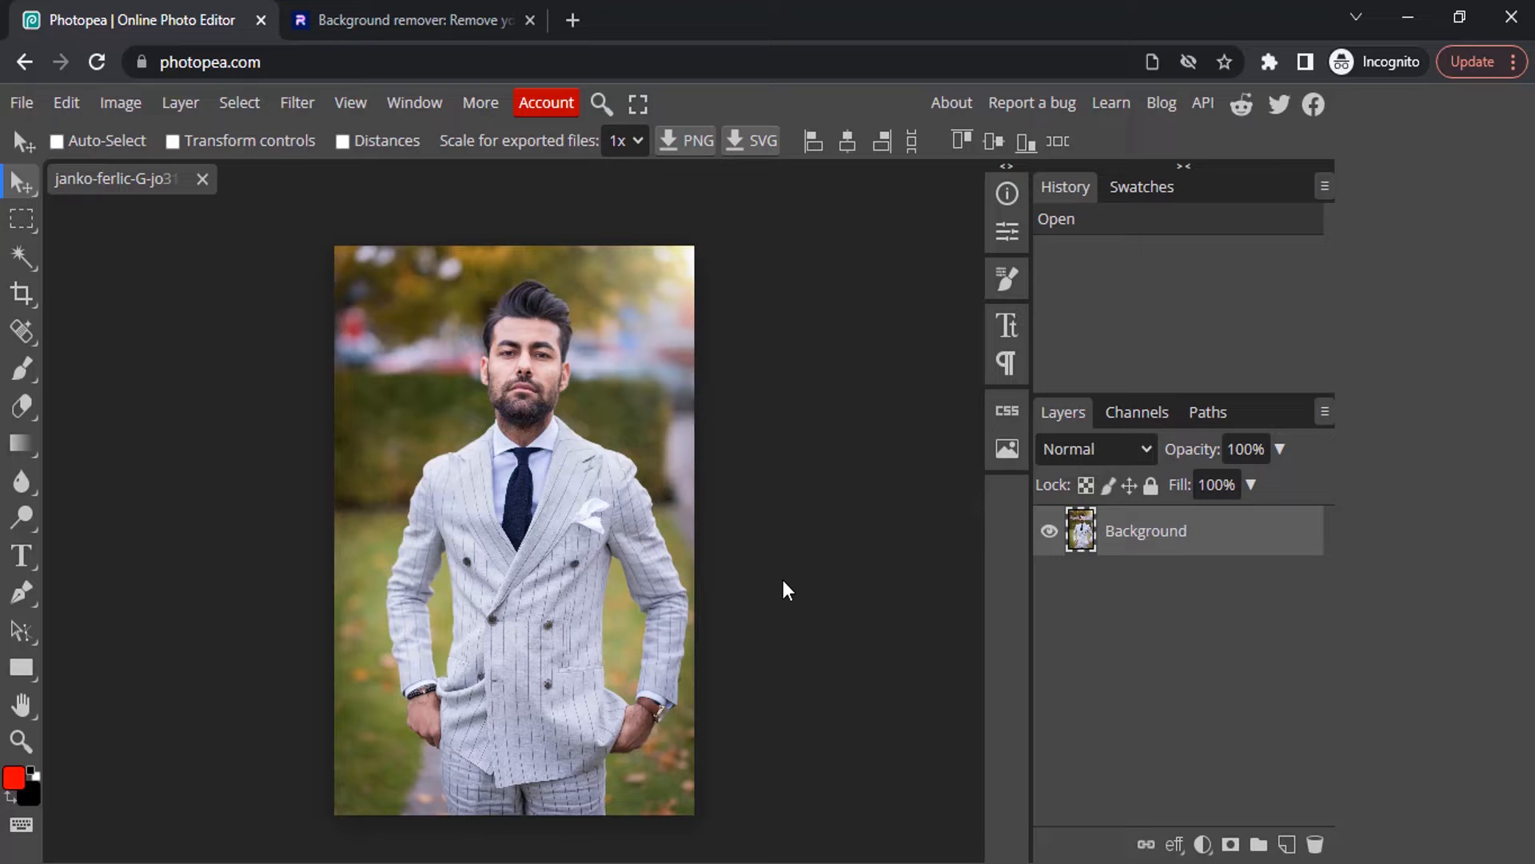
mouse_move(425, 20)
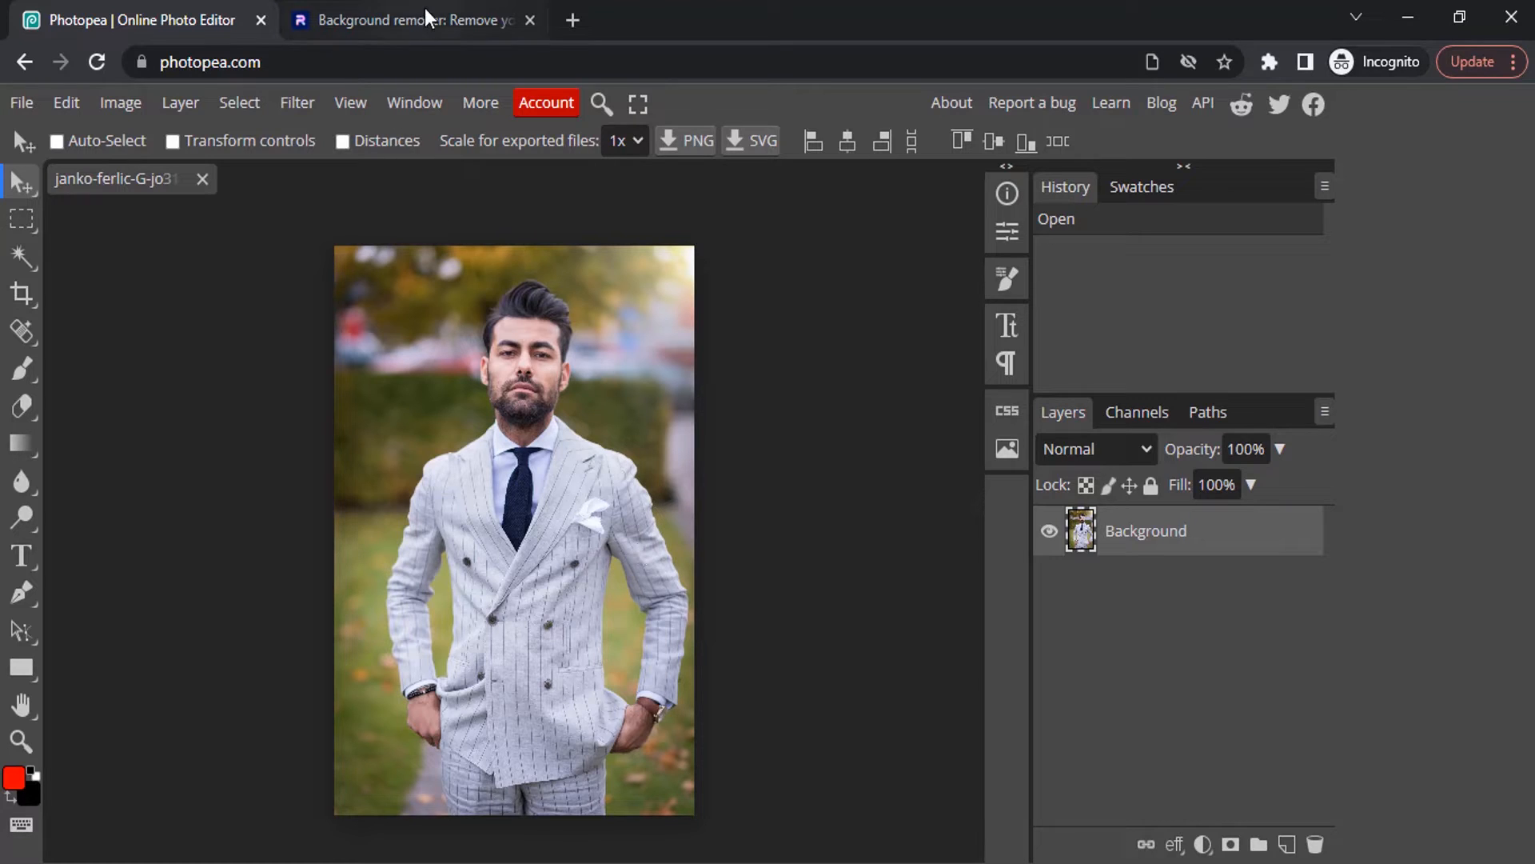
Remove the background to transparent, check Before/After, and download the PNG cut-out.
click(411, 19)
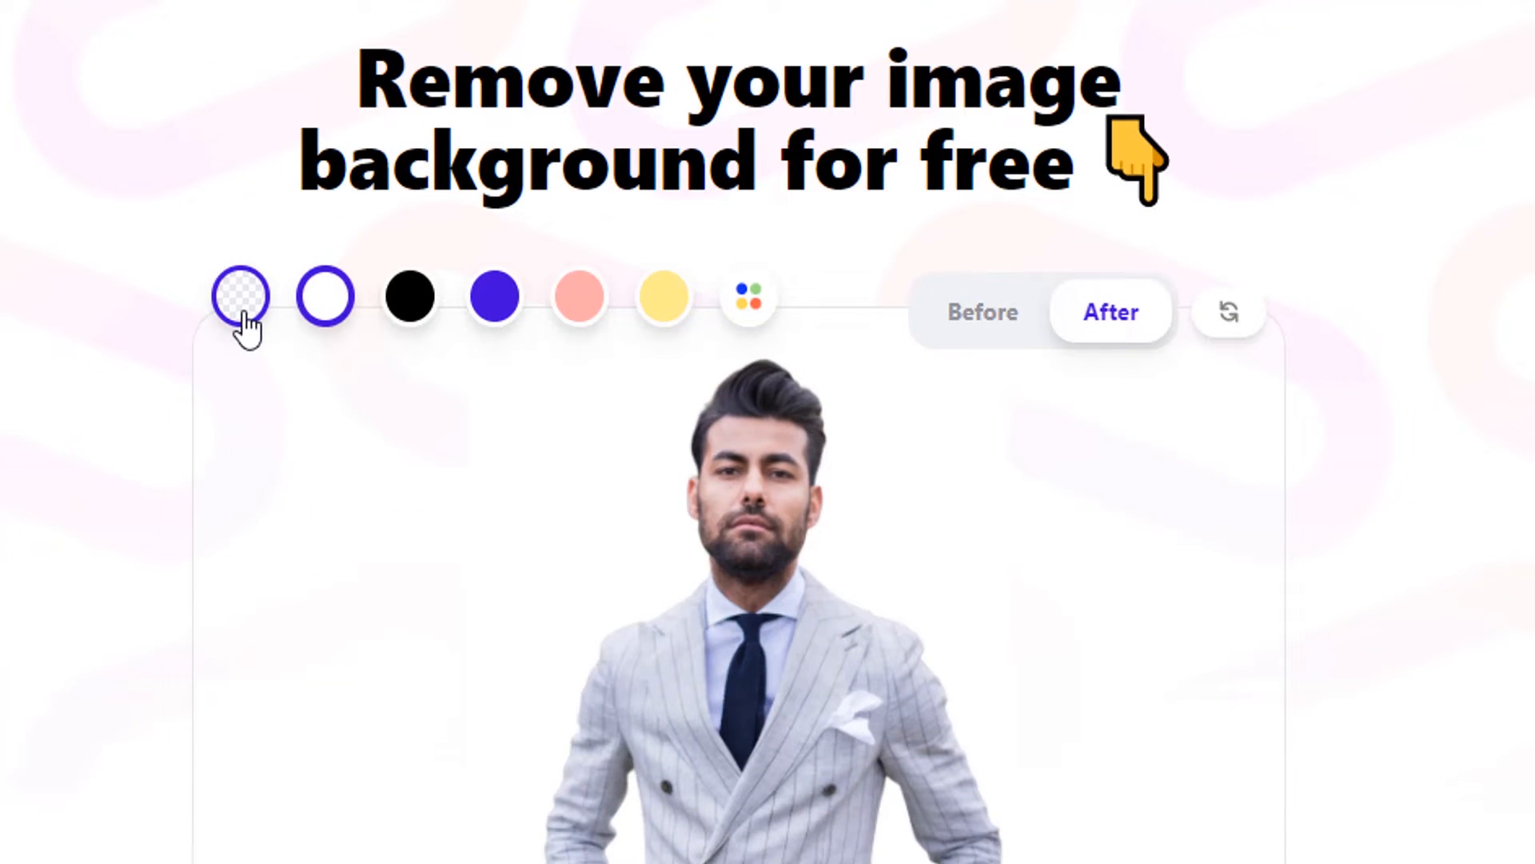
click(241, 297)
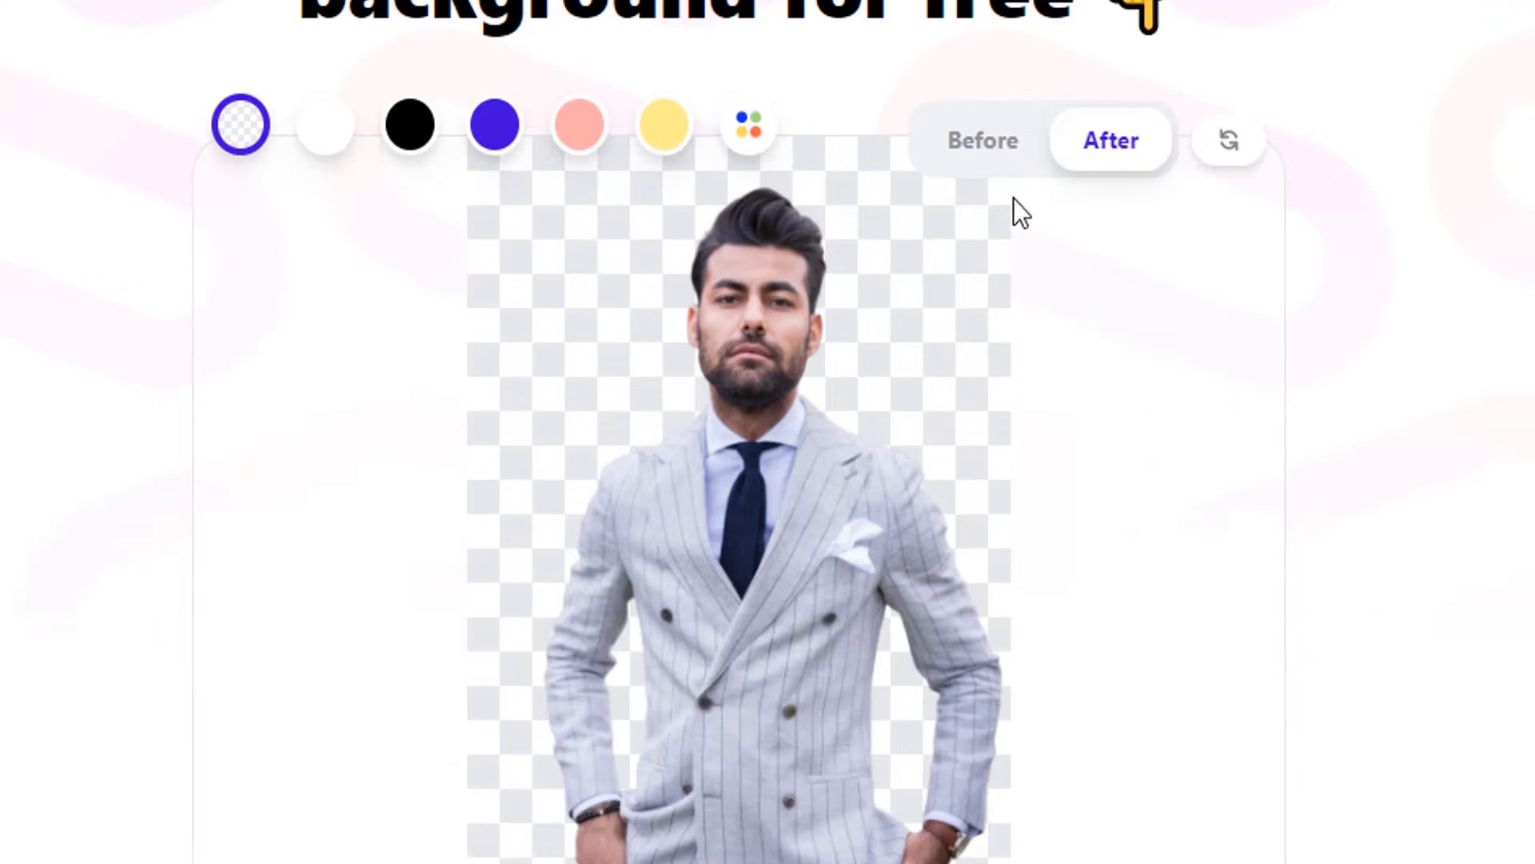
click(982, 141)
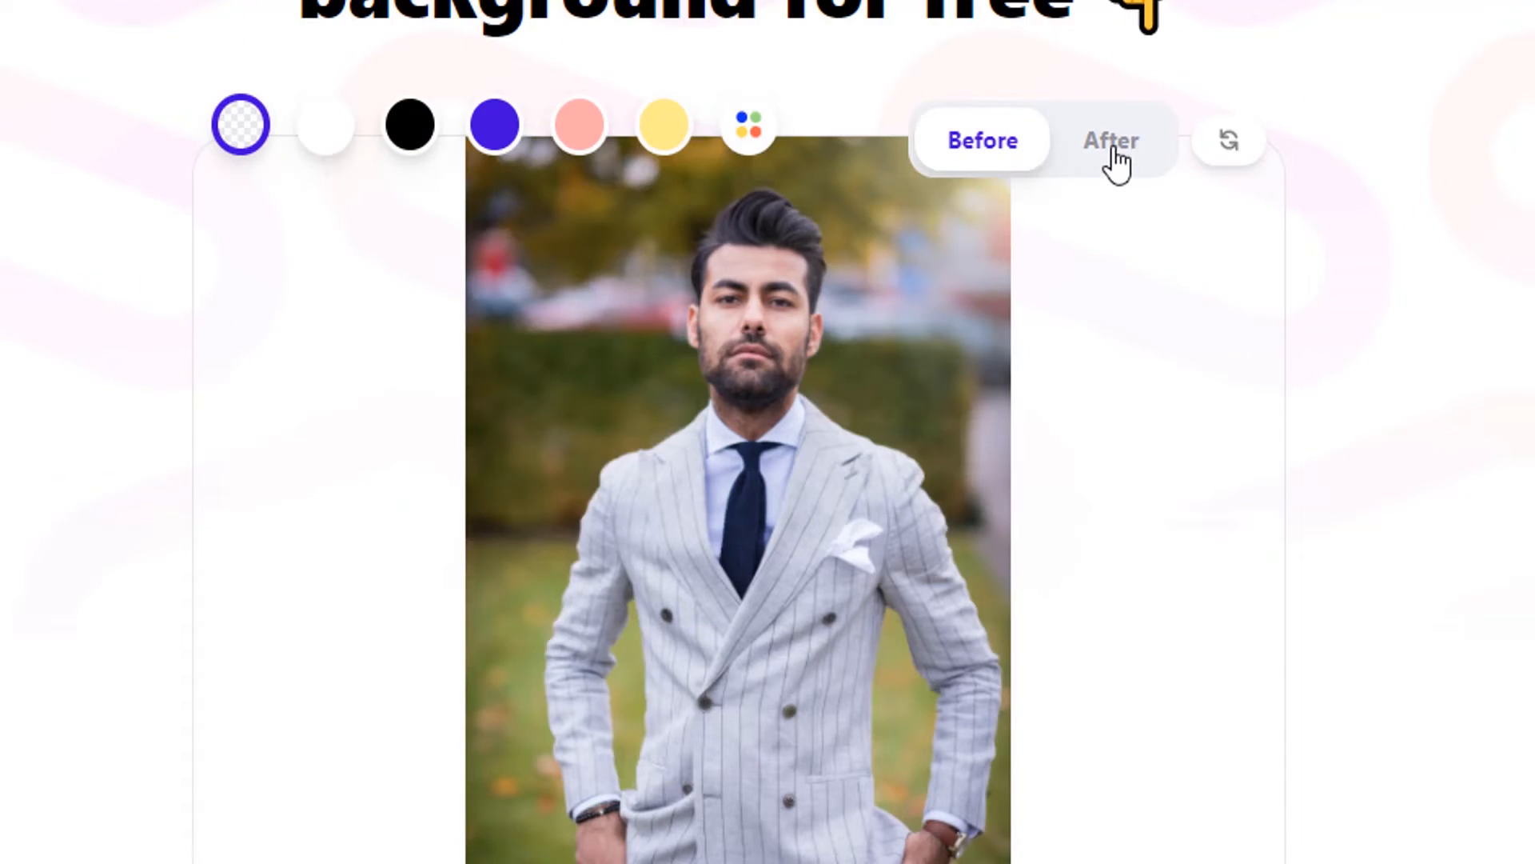
click(1110, 141)
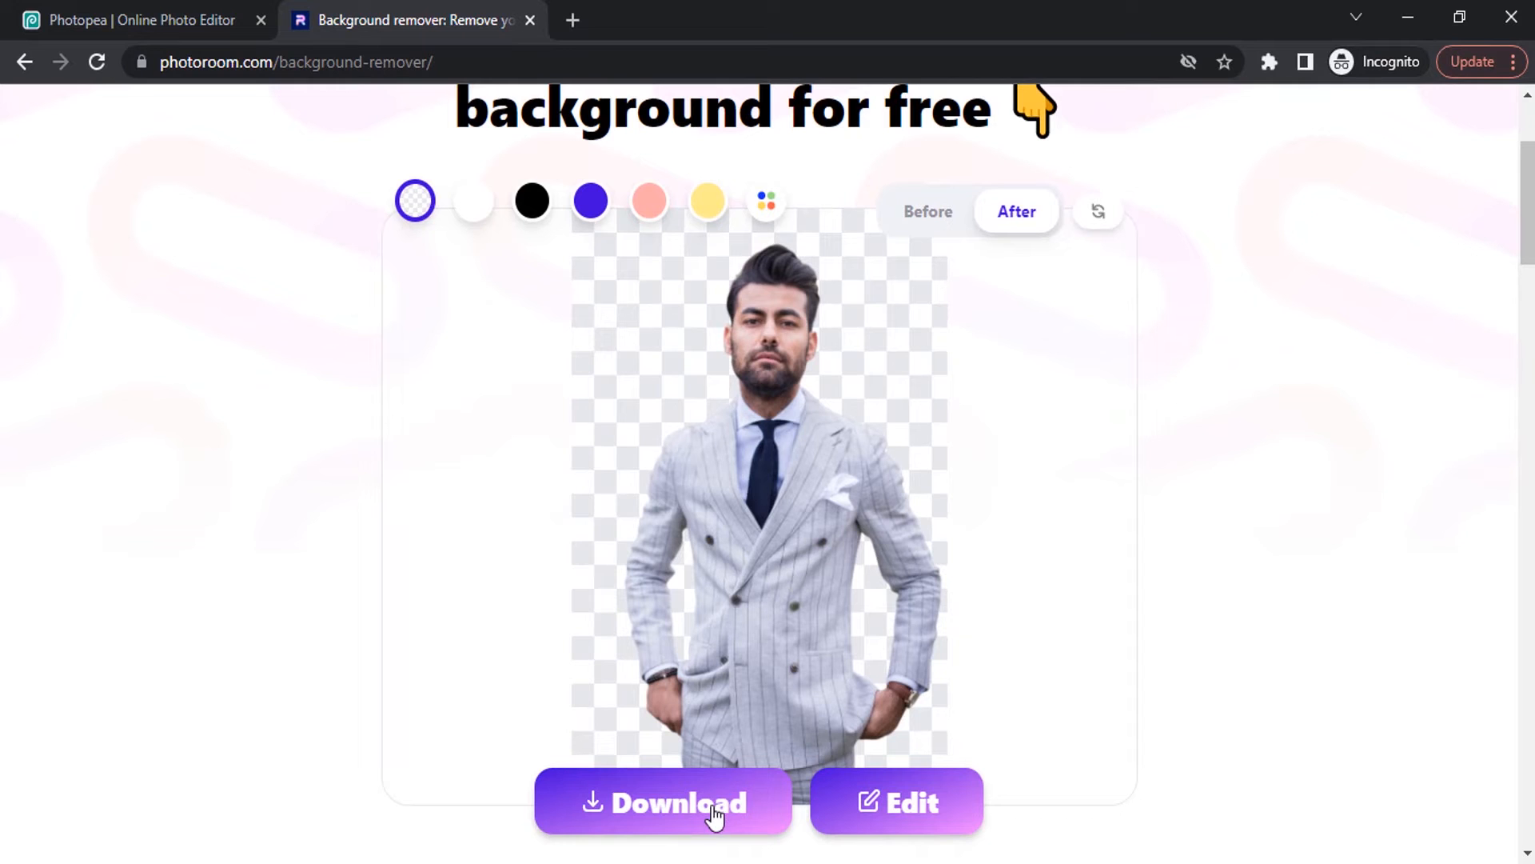
click(662, 803)
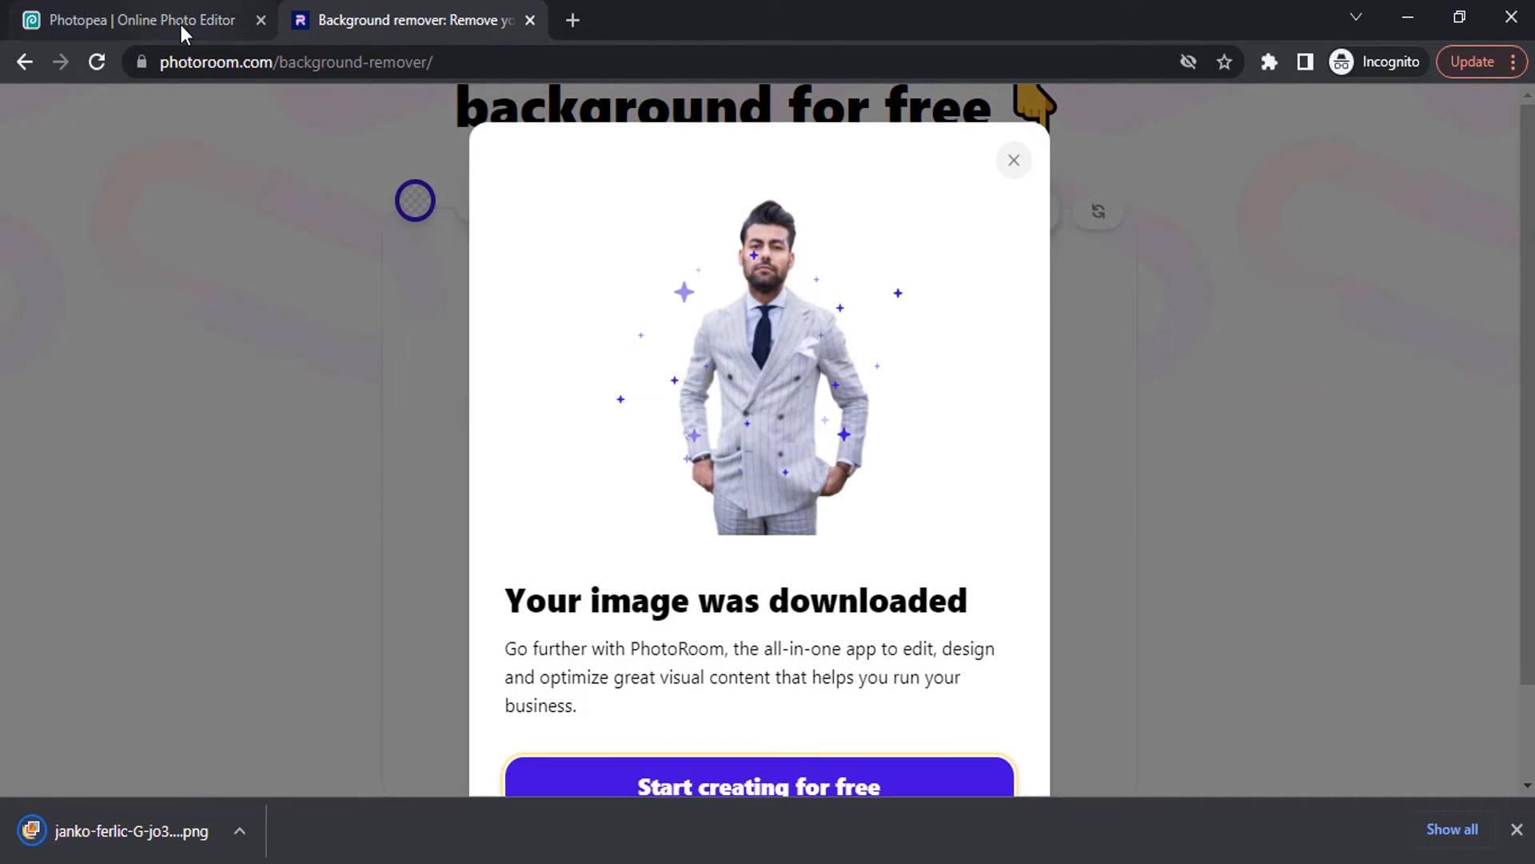
Drop the downloaded PNG over the original photo and commit its size and position.
click(142, 19)
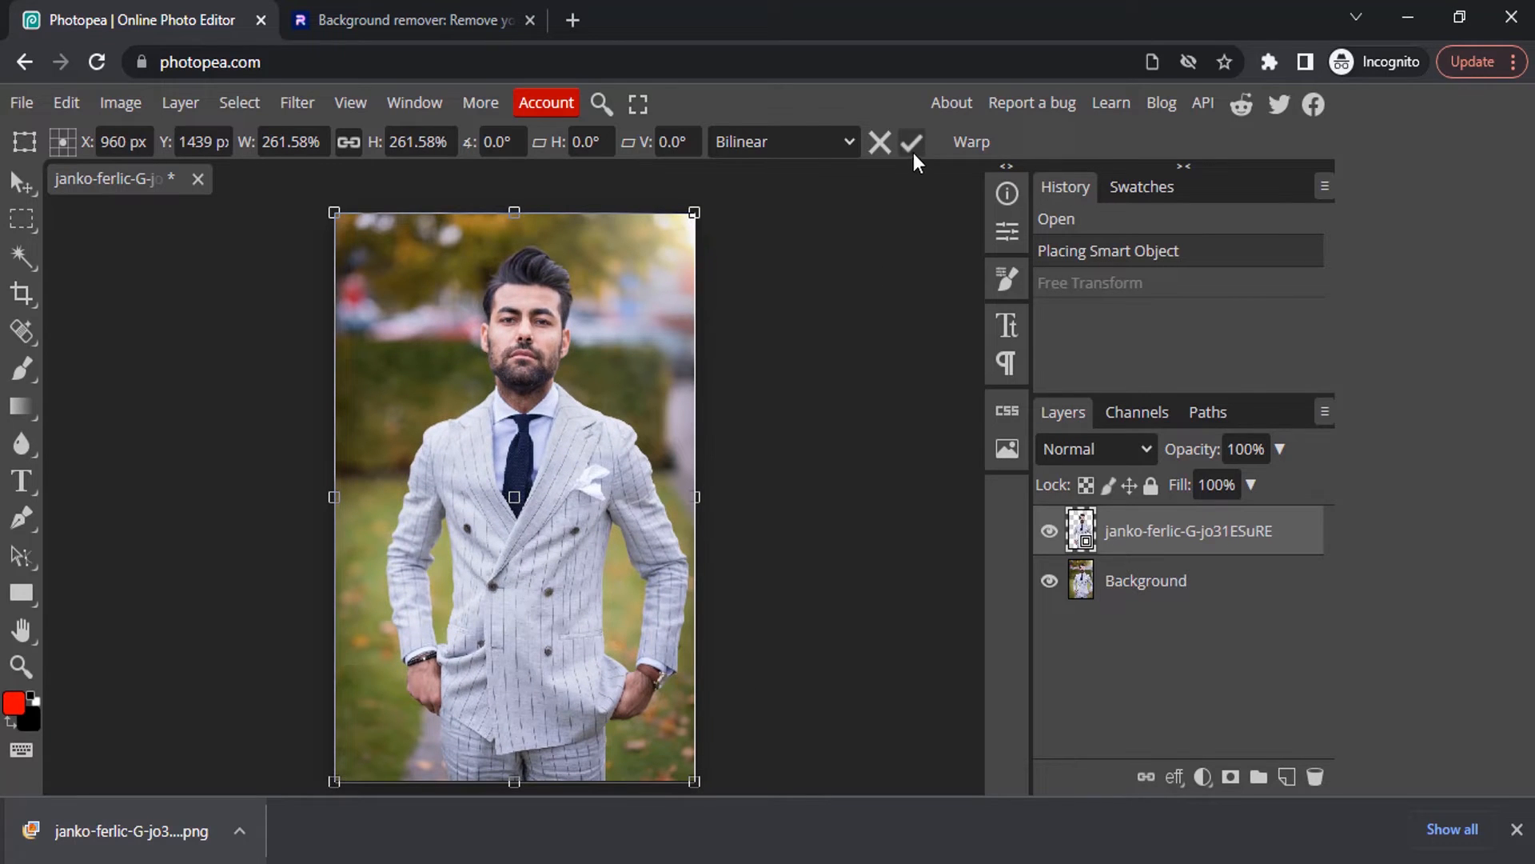
click(910, 143)
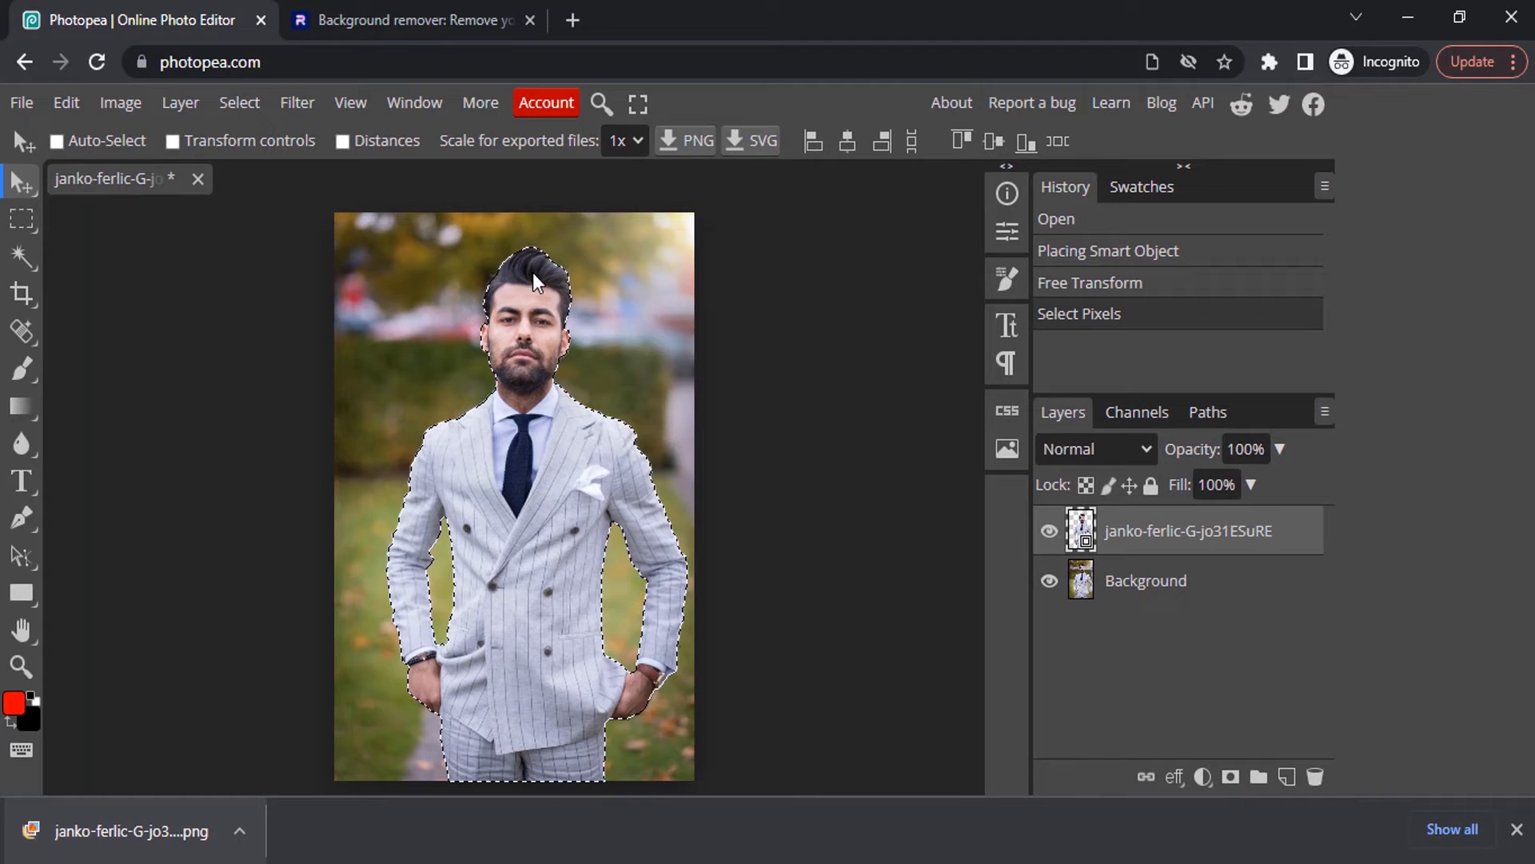
mouse_move(585, 654)
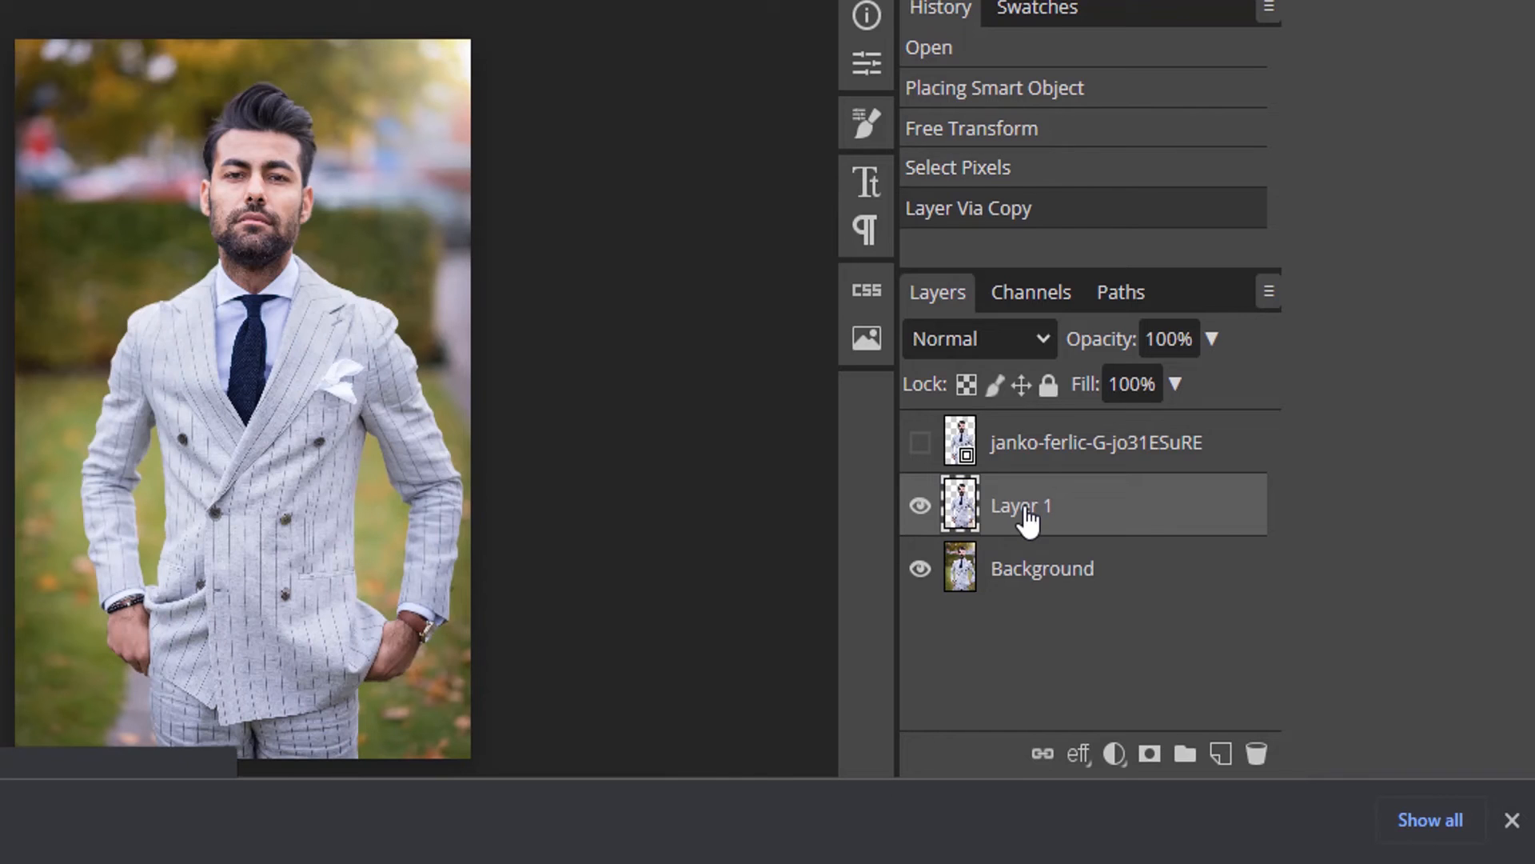
Hide the original Background layer so the man shows alone on transparency.
click(918, 567)
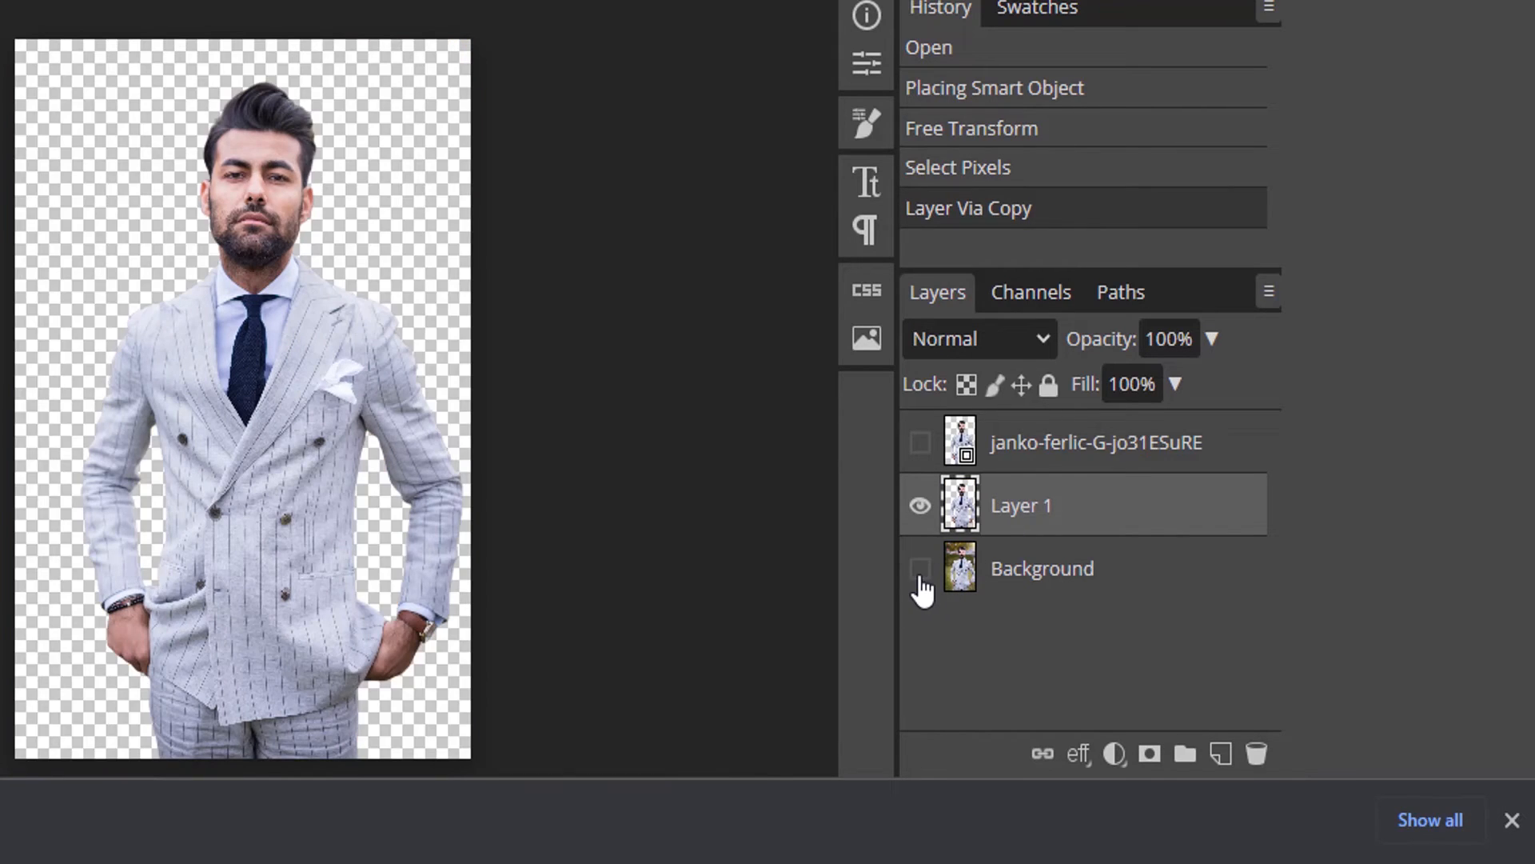